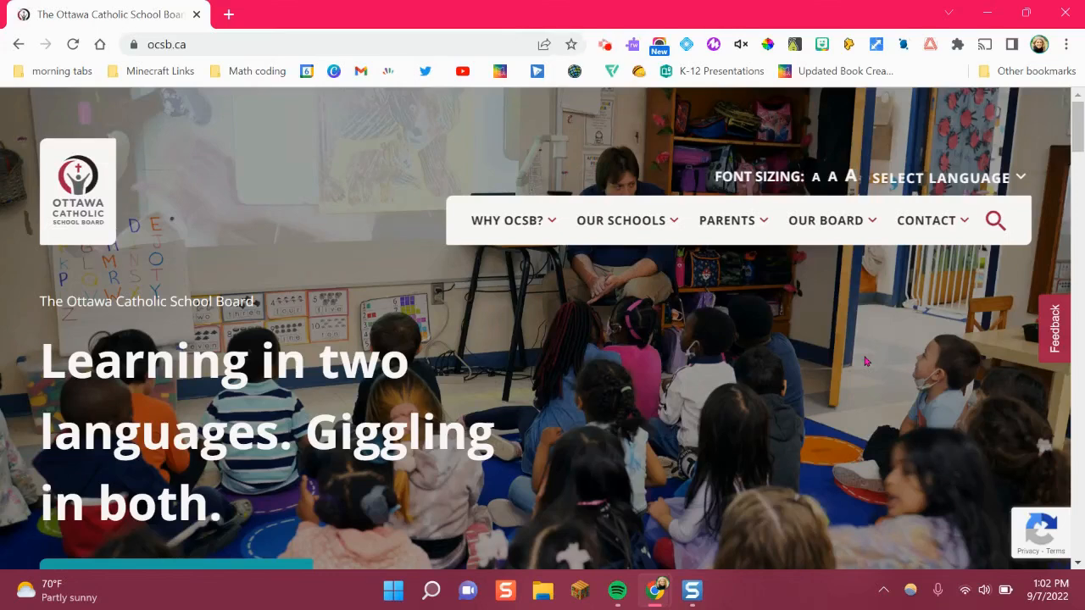
- Go to the OCSB Parents page and scroll down to its Portals section
click(725, 220)
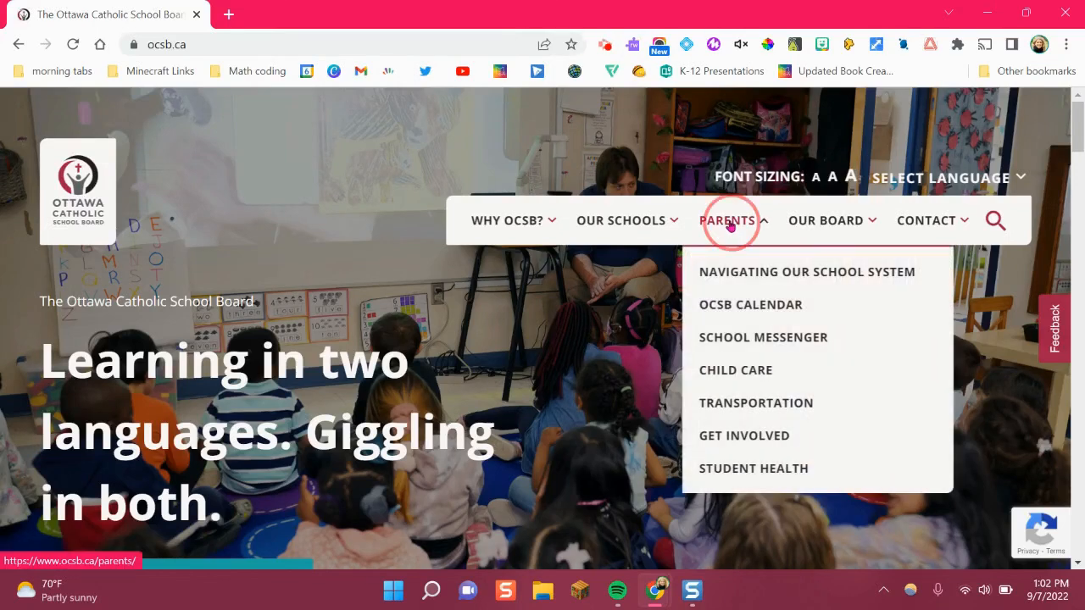
click(727, 221)
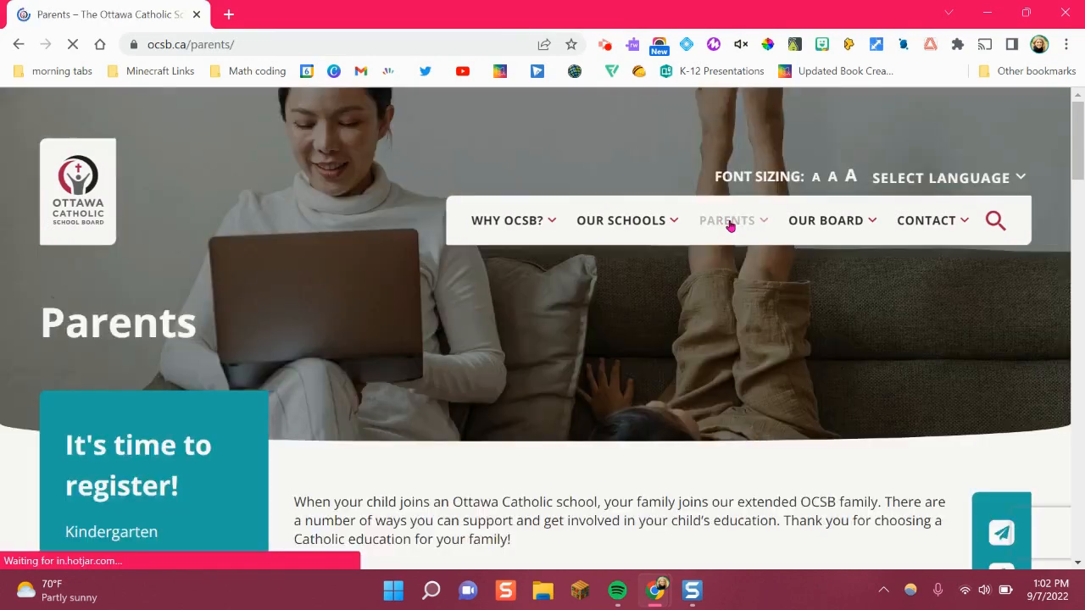
scroll(down, 3)
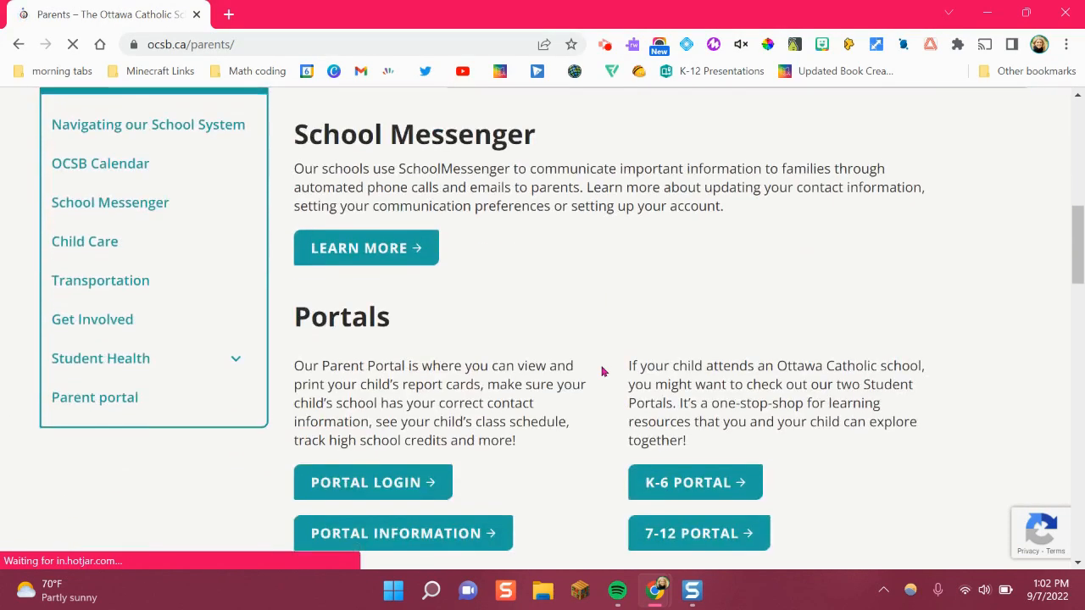
scroll(down, 3)
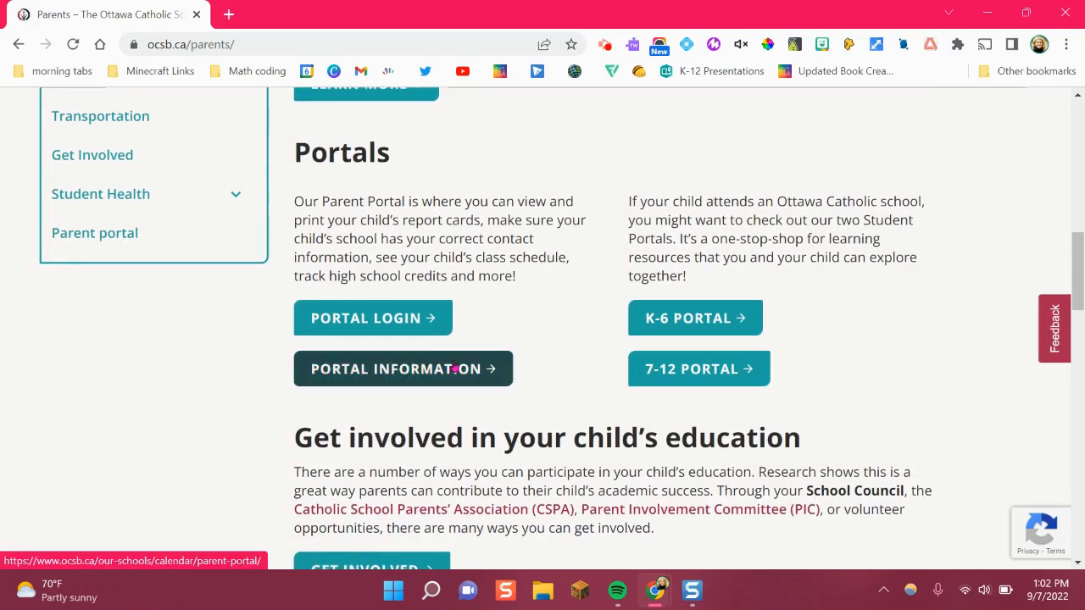
mouse_move(423, 319)
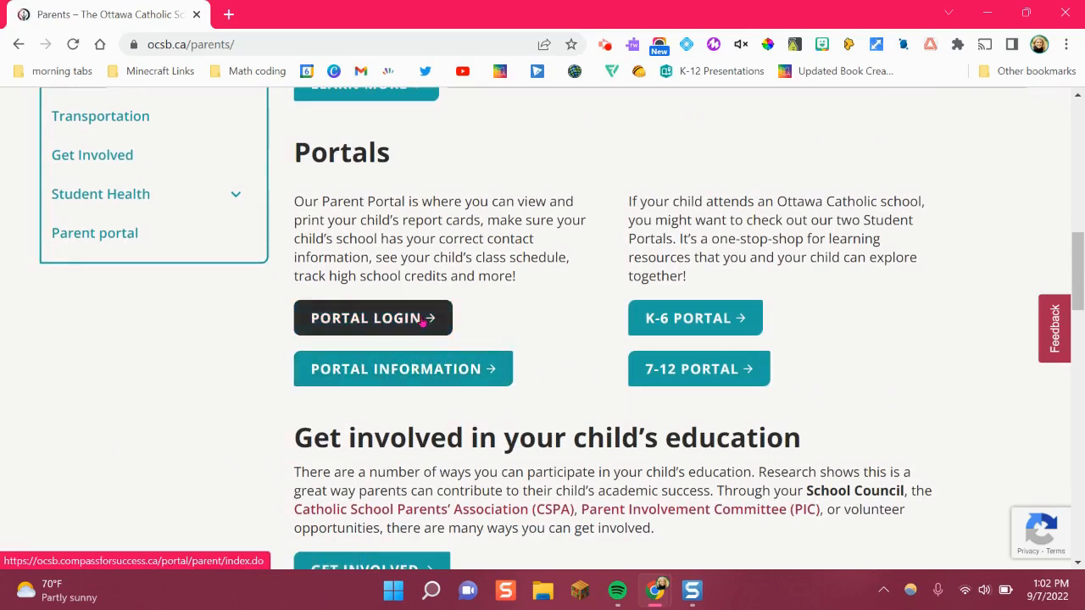
- Reach the Encompass parent portal sign-in page and begin entering the parent login under Parents
click(373, 319)
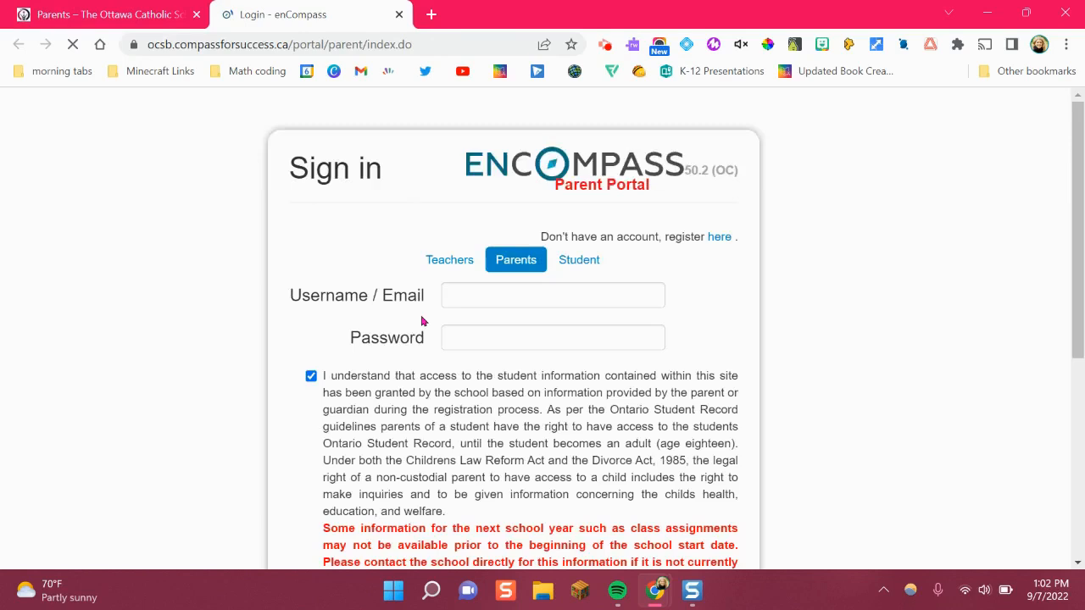
click(552, 295)
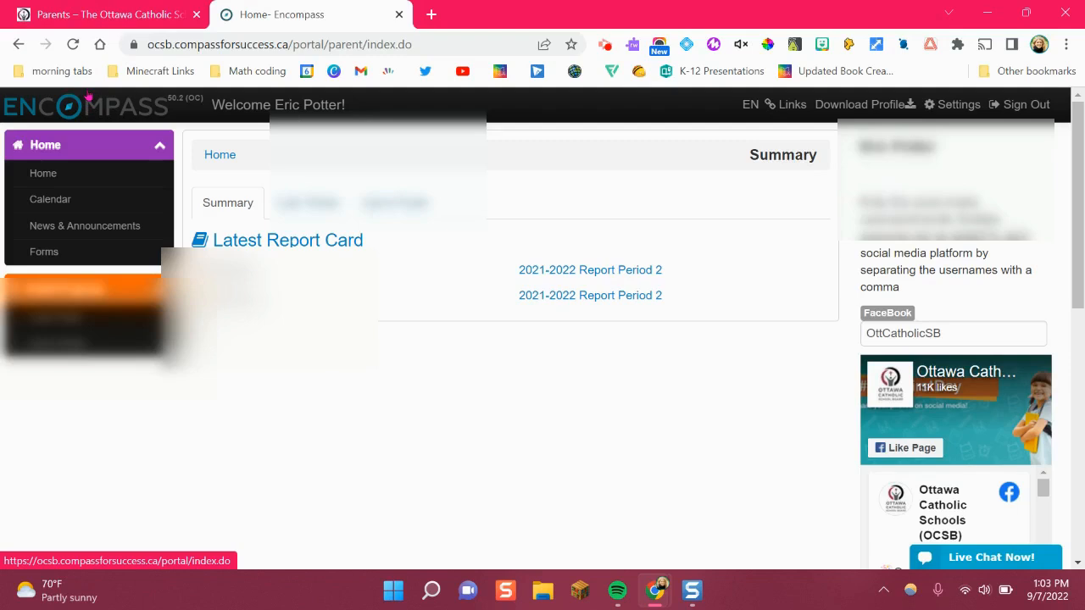
mouse_move(44, 173)
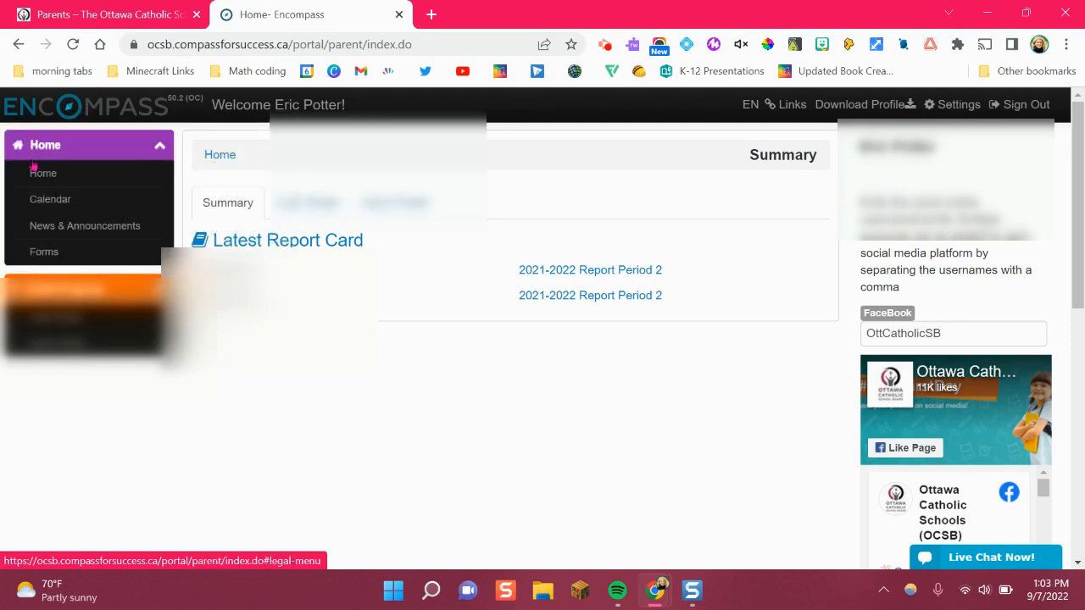
mouse_move(33, 173)
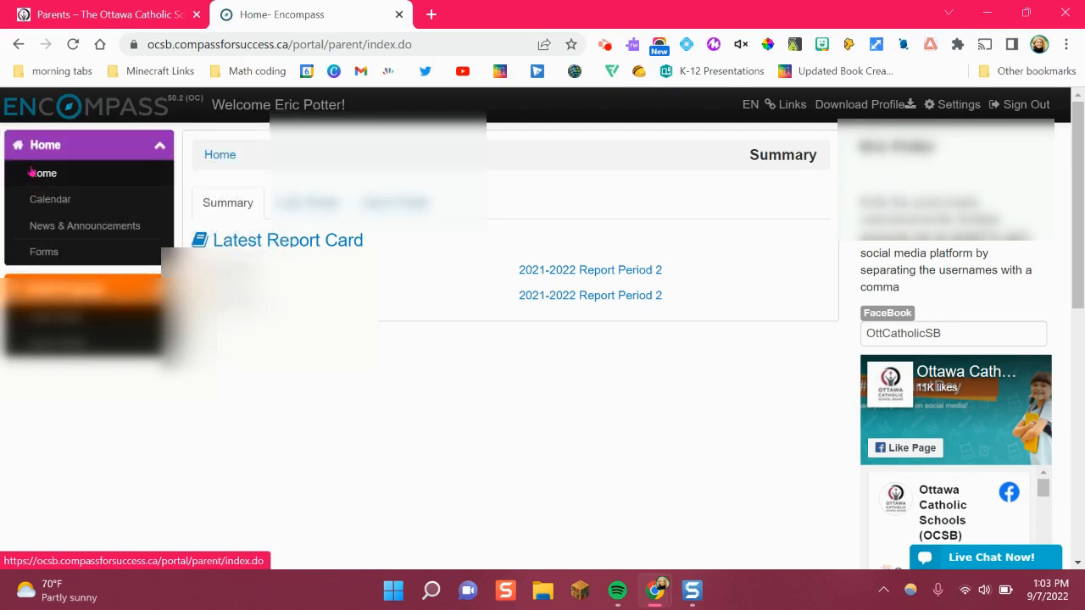
mouse_move(44, 251)
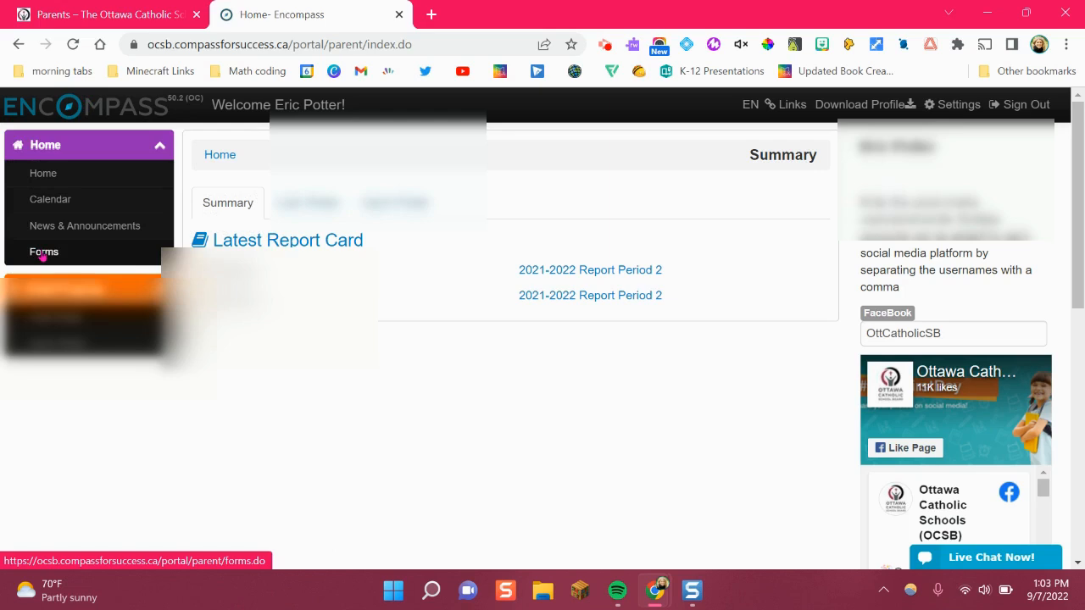
- From the portal Forms page, follow the Technology Consent Link to the agreement form
click(44, 251)
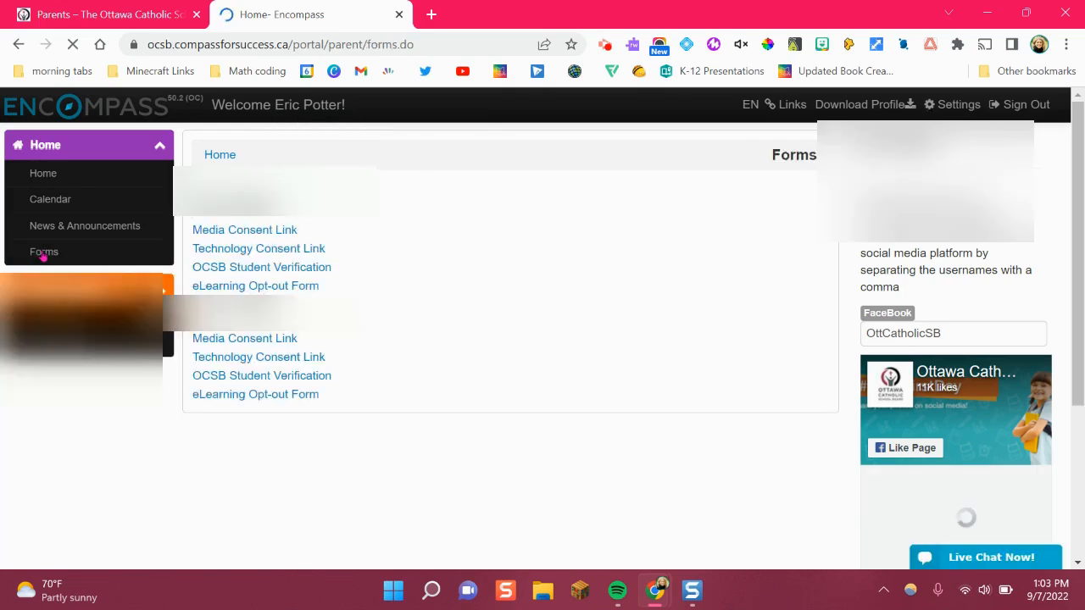
mouse_move(84, 226)
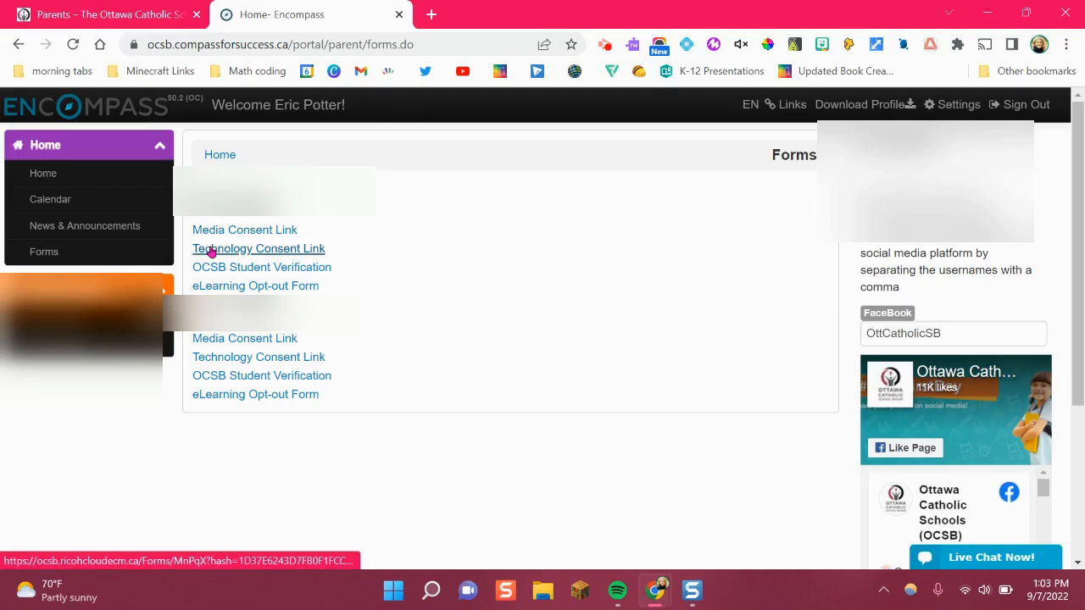
click(258, 247)
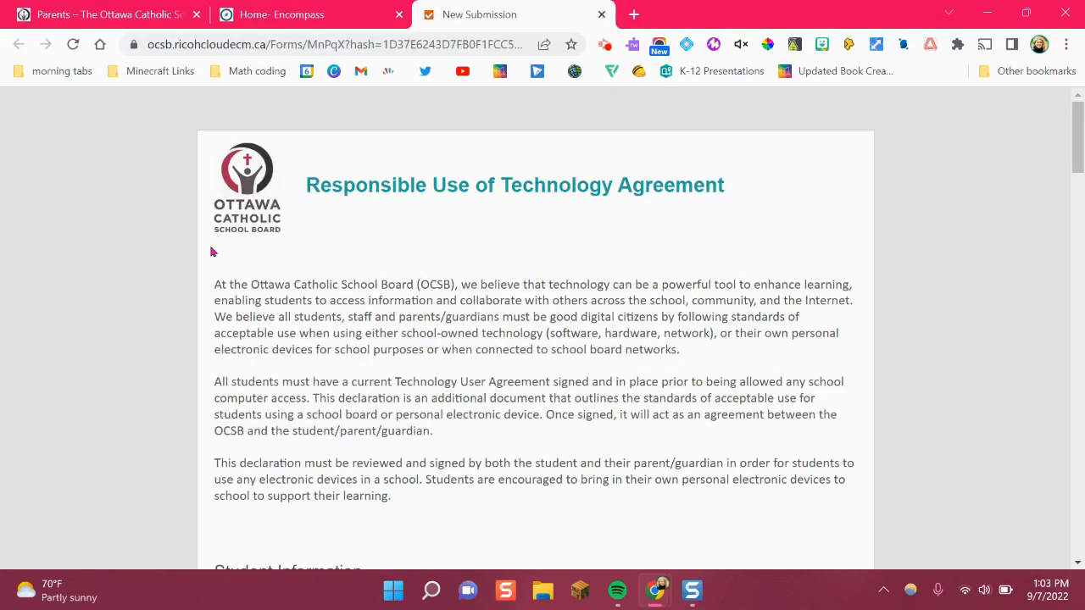